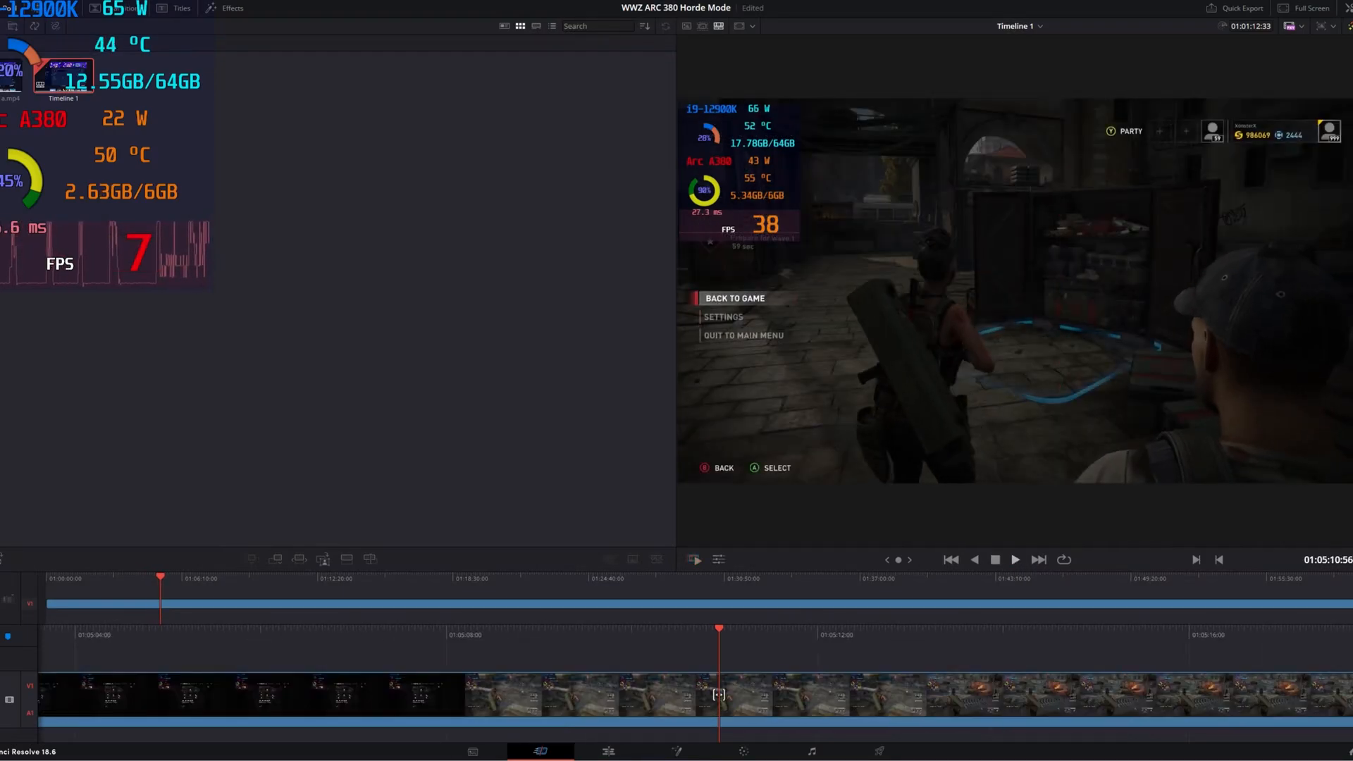
- Switch to the Deliver page to view Job 1 and Job 2 completed in the Render Queue
{"action": "left_click", "coordinate": [1016, 561]}
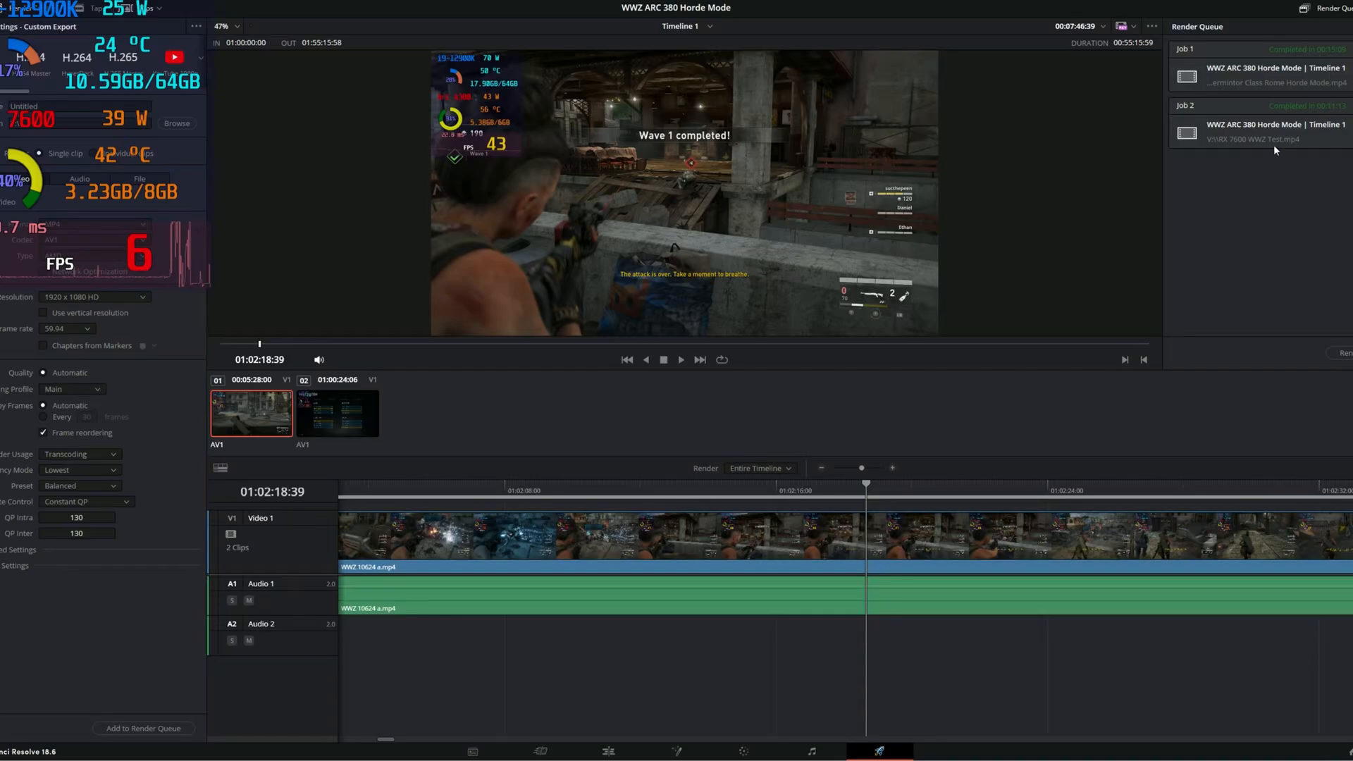
{"action": "mouse_move", "coordinate": [1267, 135]}
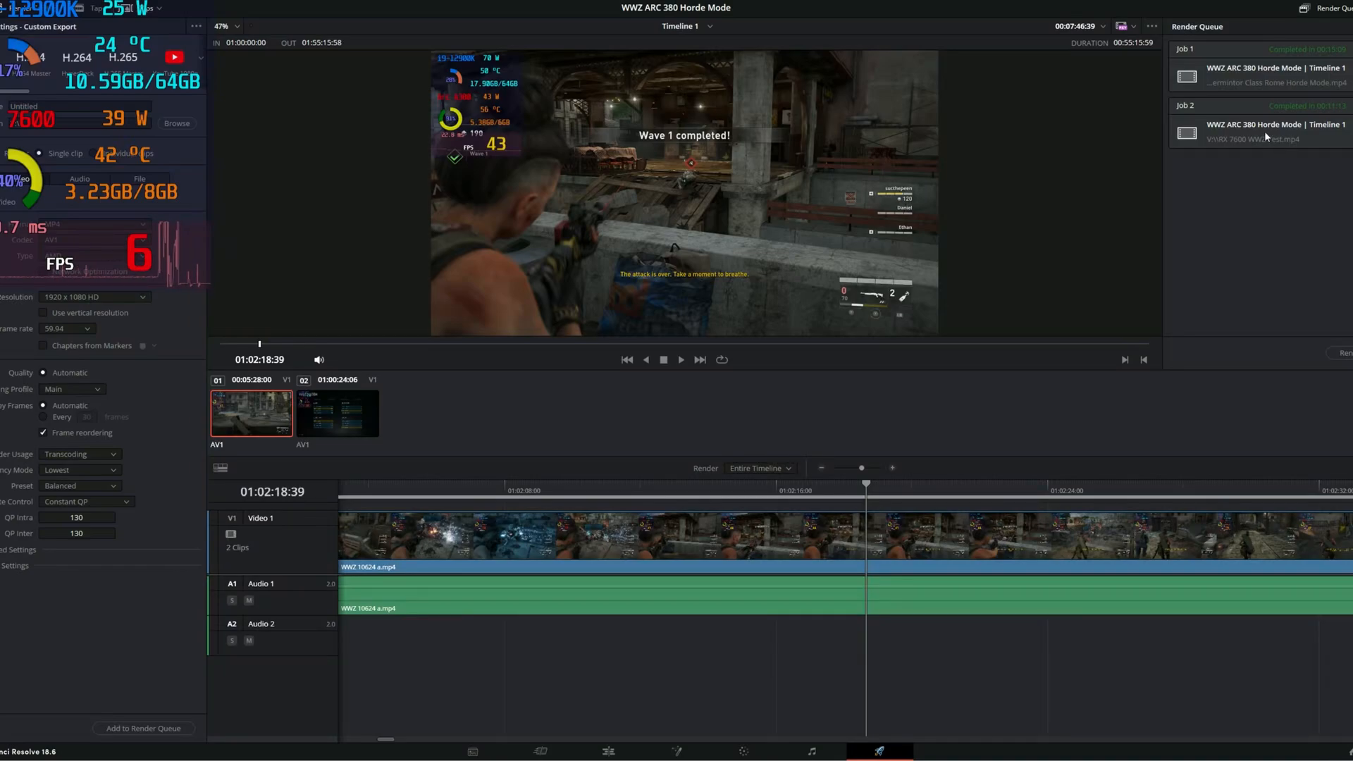